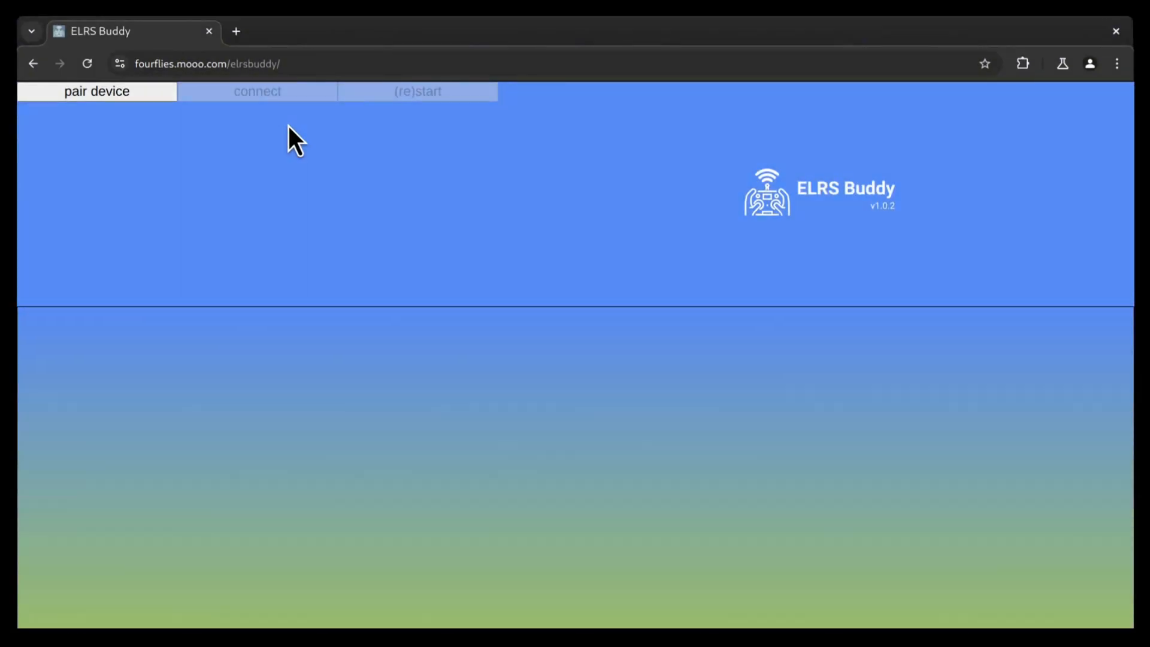
Pair device 4292:60000 and connect so the serial worker starts streaming readings.
click(96, 92)
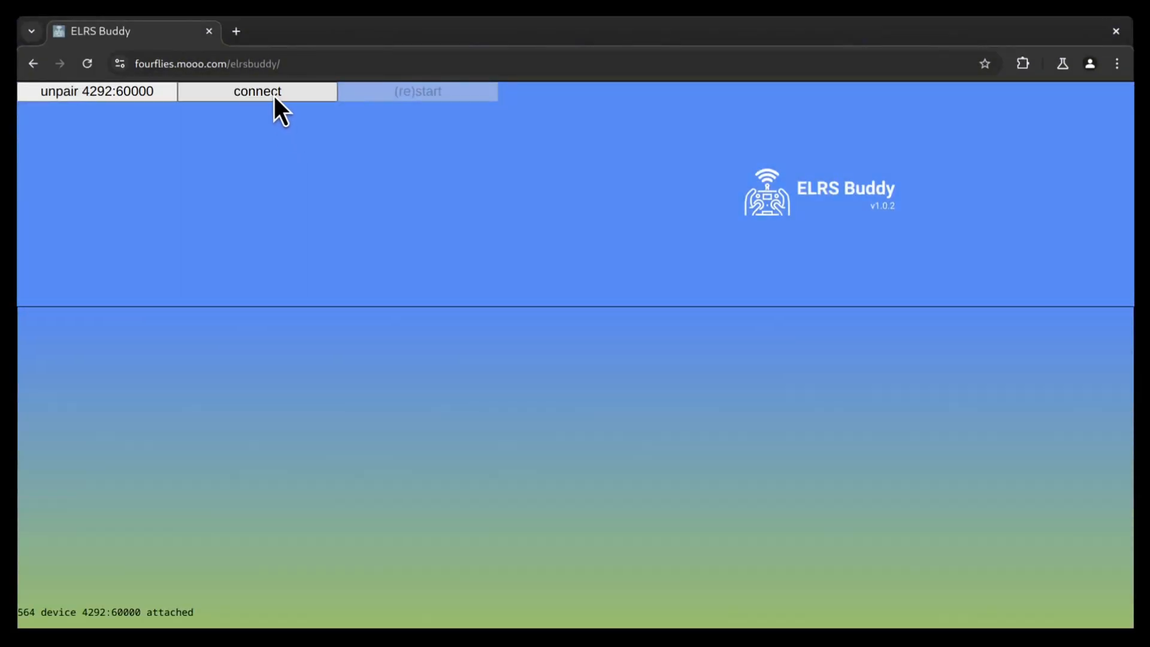
click(256, 91)
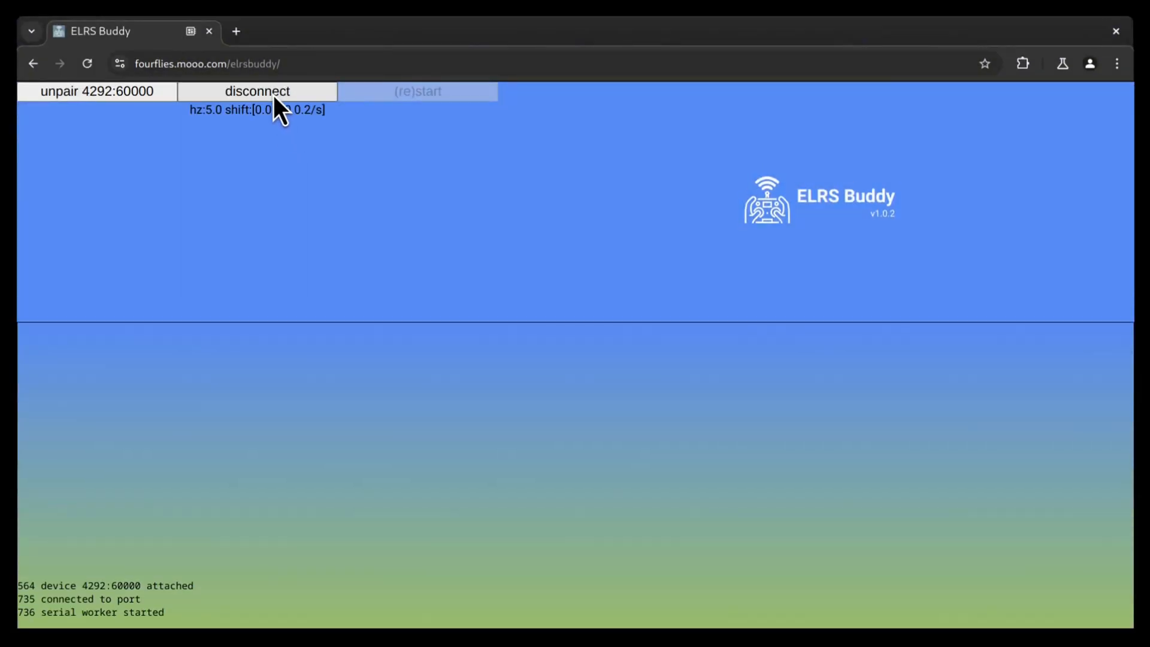
Load the BFPV SuperG 2G4 menu and switch Packet Rate from 50Hz to 100Hz Full (-112dBm).
click(417, 91)
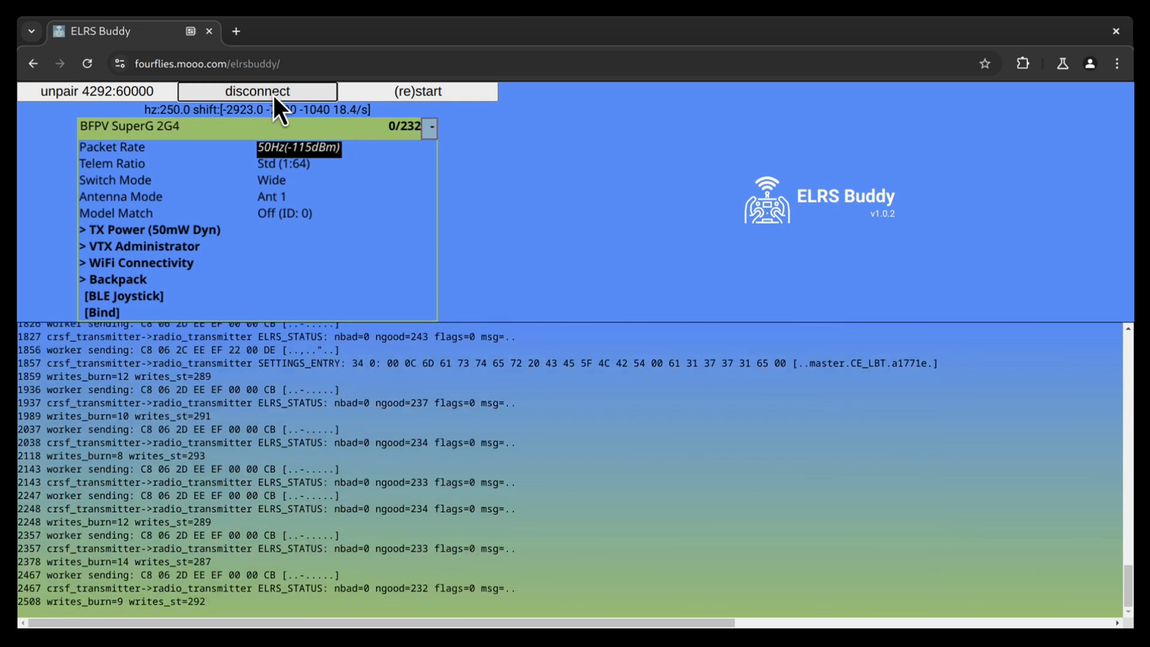
click(298, 146)
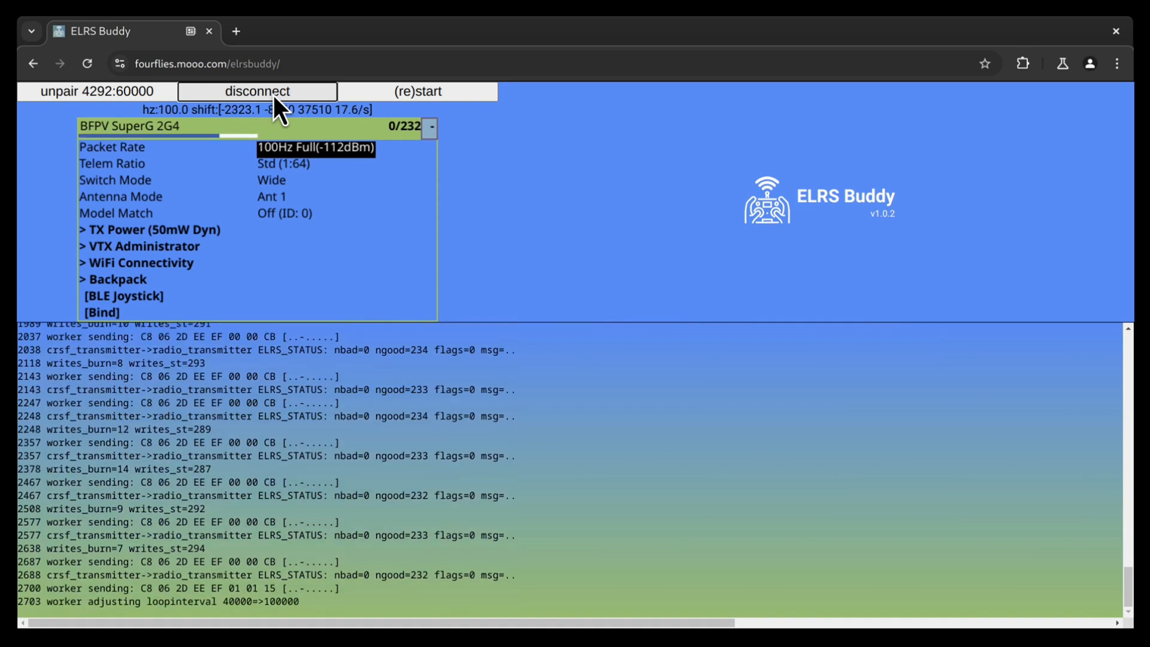